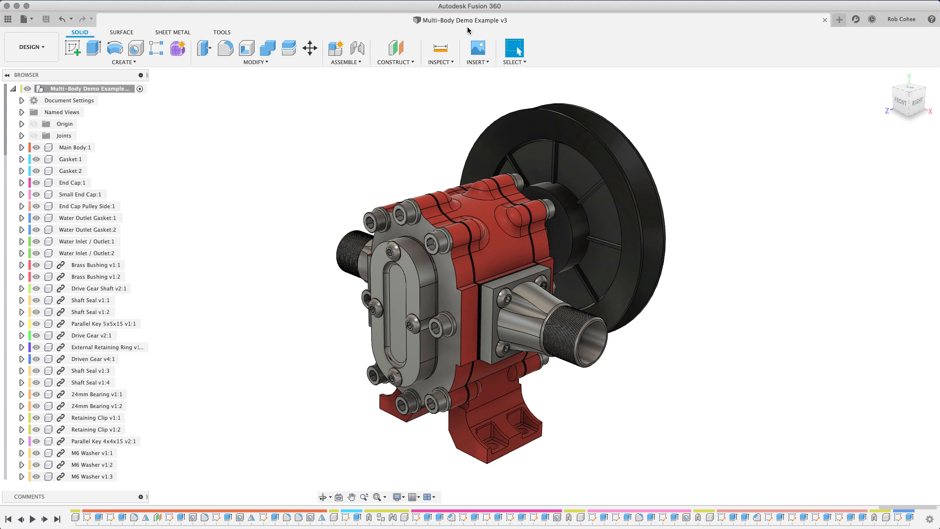
mouse_move(219, 208)
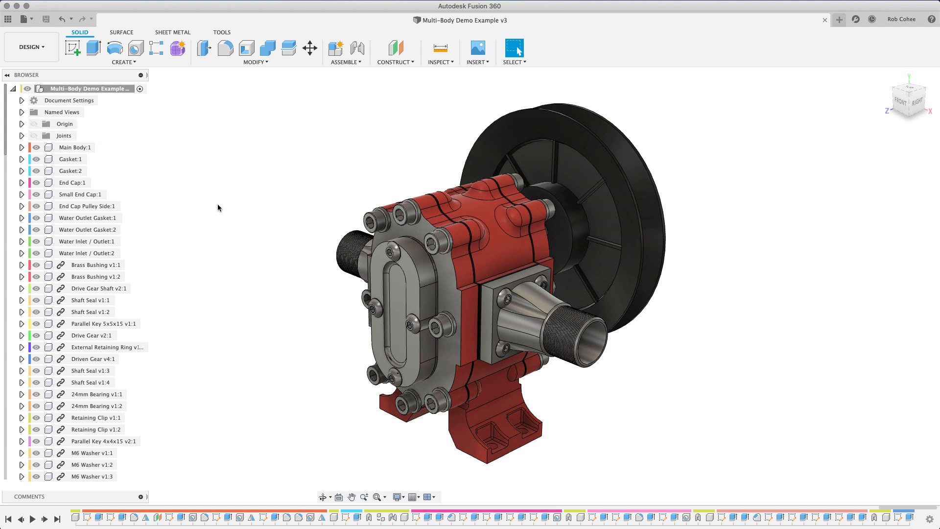
mouse_move(203, 191)
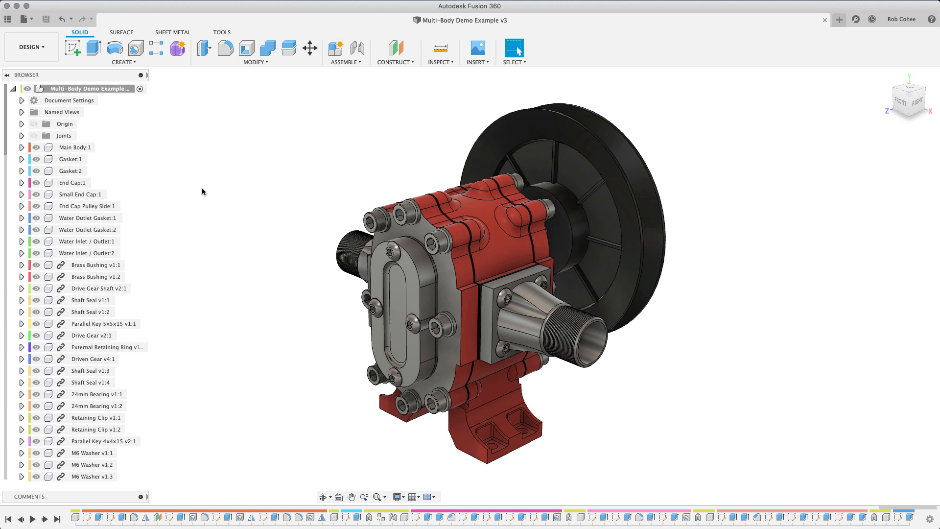
Switch Fusion 360 from its current workspace to the Animation workspace.
click(31, 47)
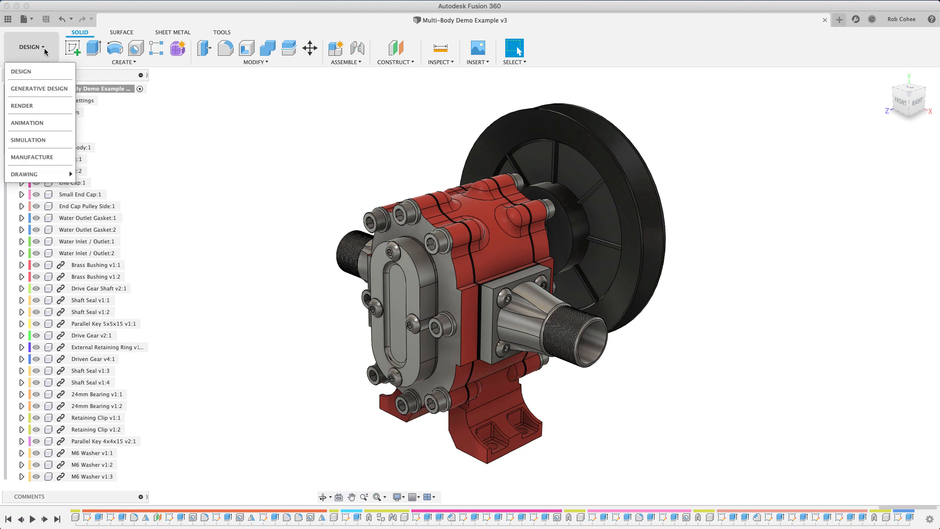
mouse_move(27, 123)
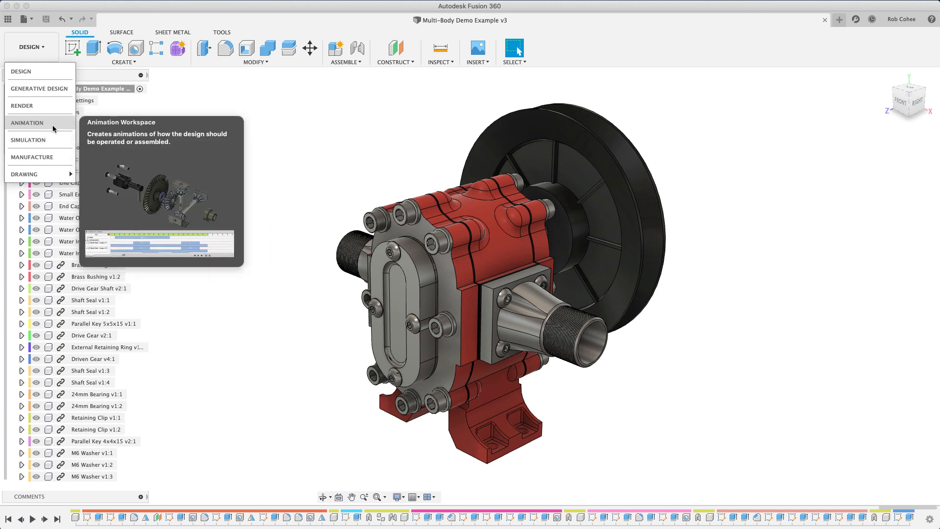
click(26, 123)
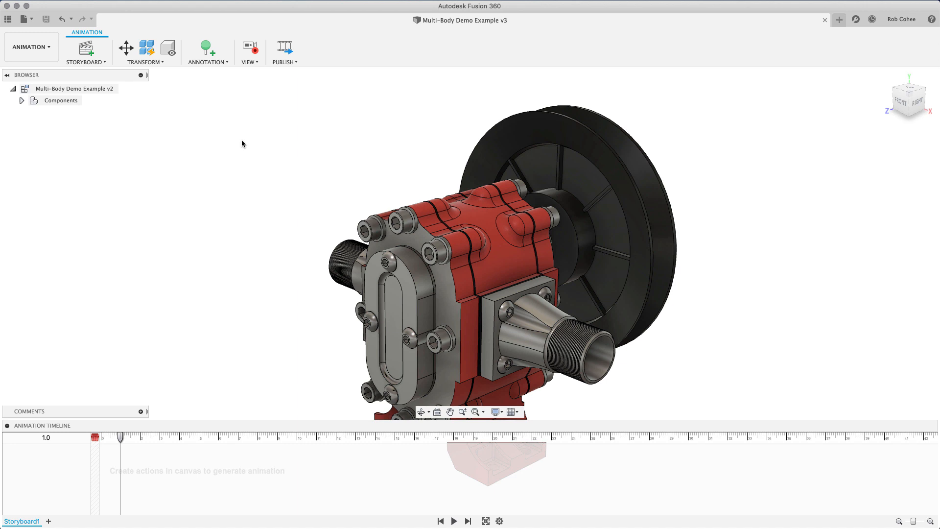
mouse_move(93, 69)
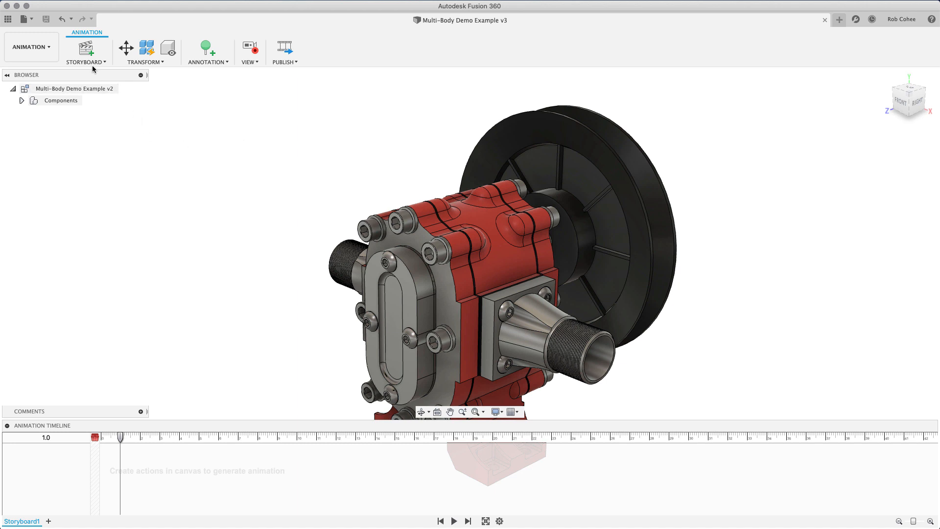
mouse_move(130, 62)
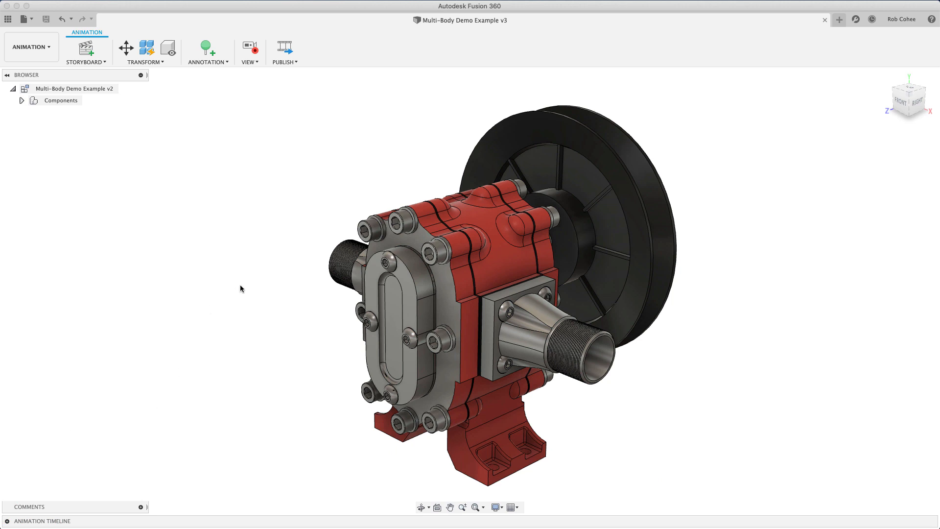
mouse_move(126, 48)
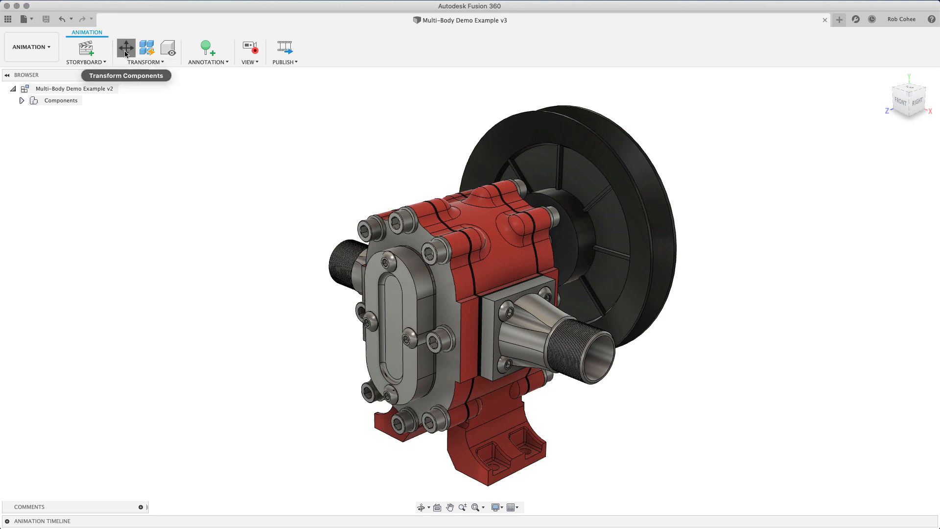
Explode the pulley, washer and nut off the shaft with Transform Components.
click(126, 47)
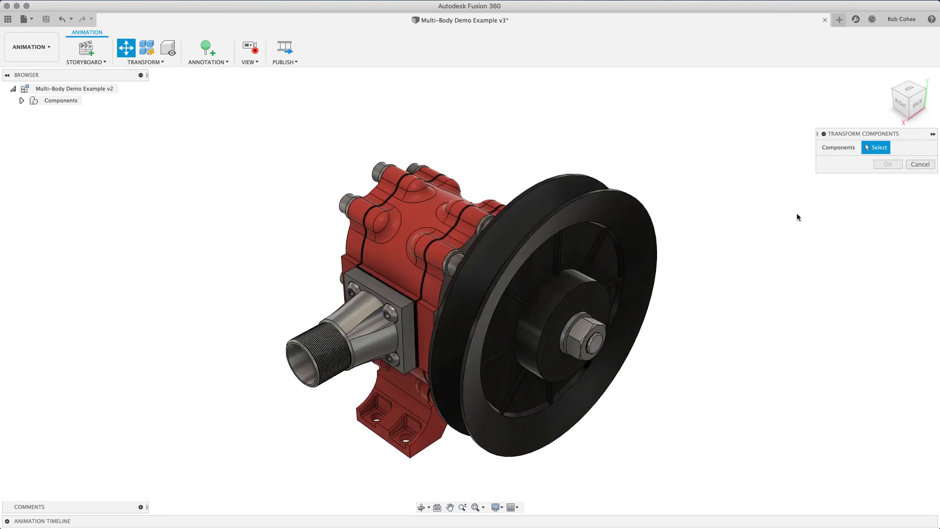
click(576, 334)
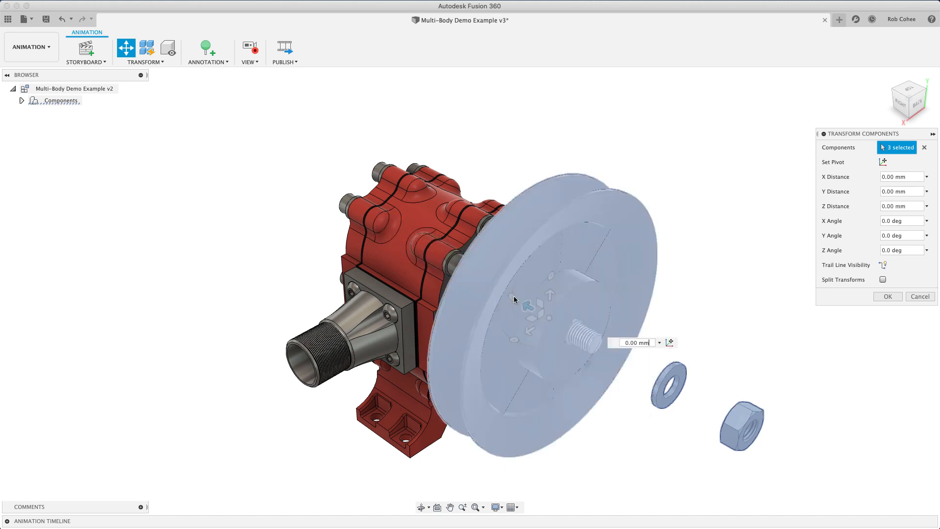
drag(514, 300, 614, 357)
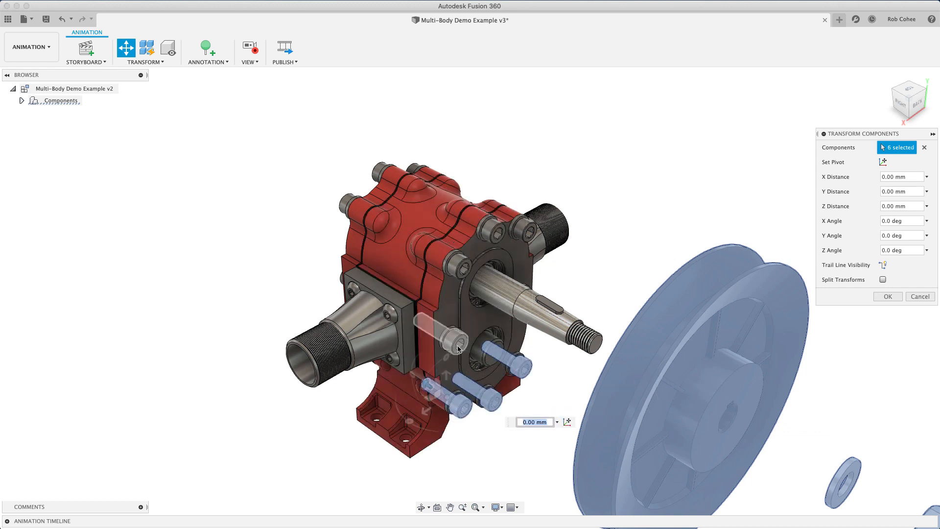
Add three cover bolts to the set of parts being moved.
click(496, 232)
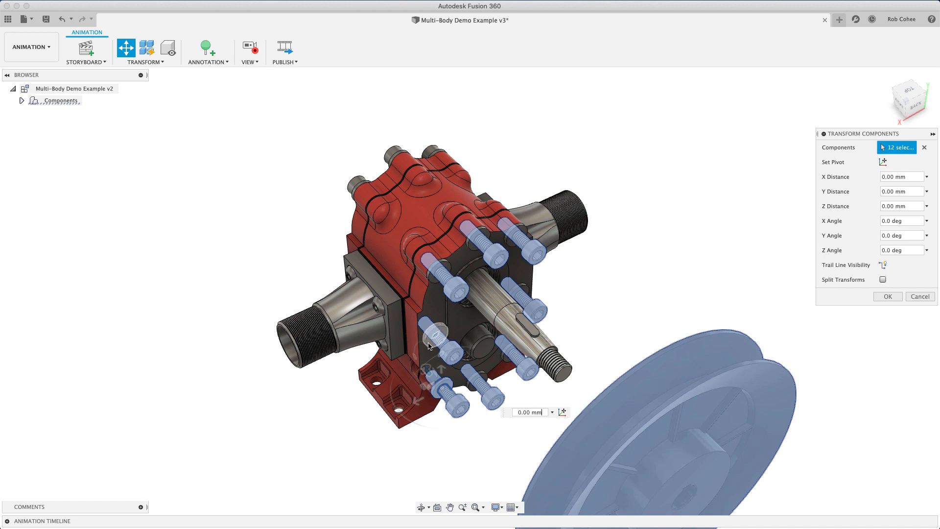
click(444, 270)
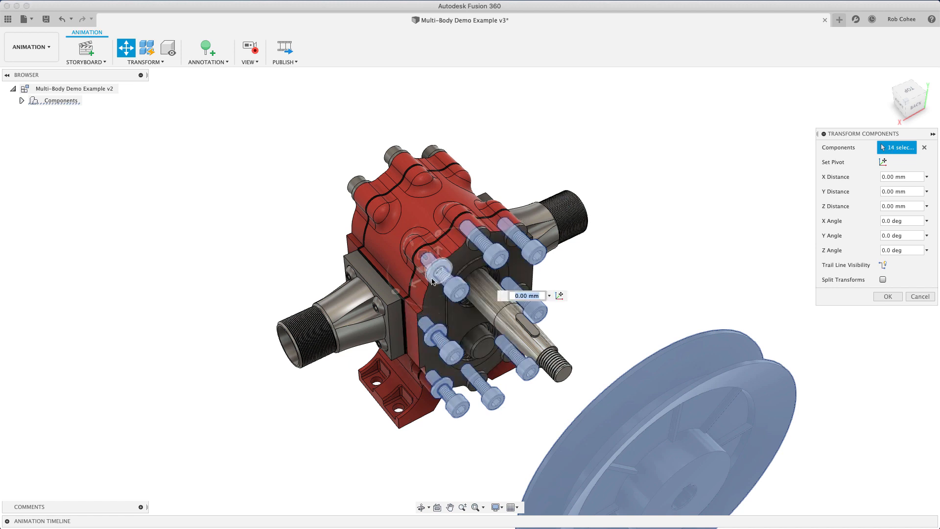
click(510, 245)
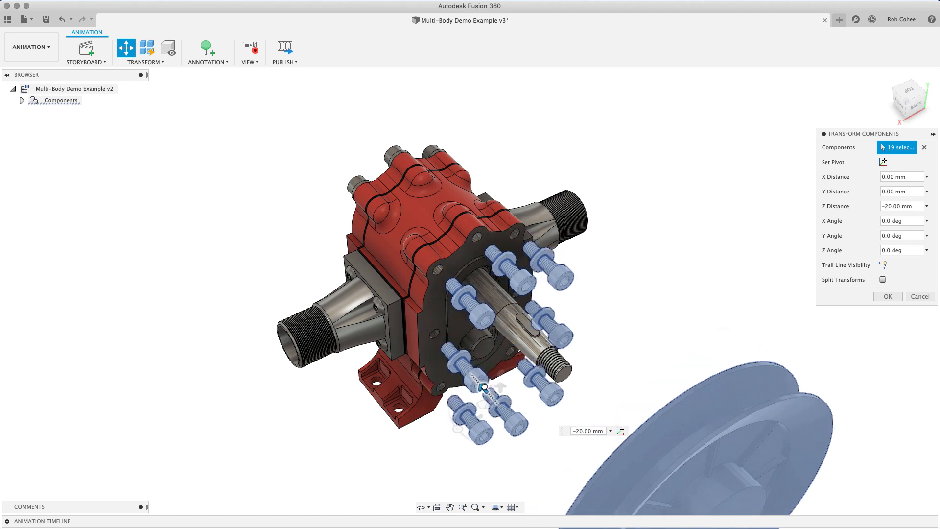
Drag the cover bolts, clips, bearings and pulley-side cover plate out along the shaft to -55 mm.
drag(483, 387, 505, 411)
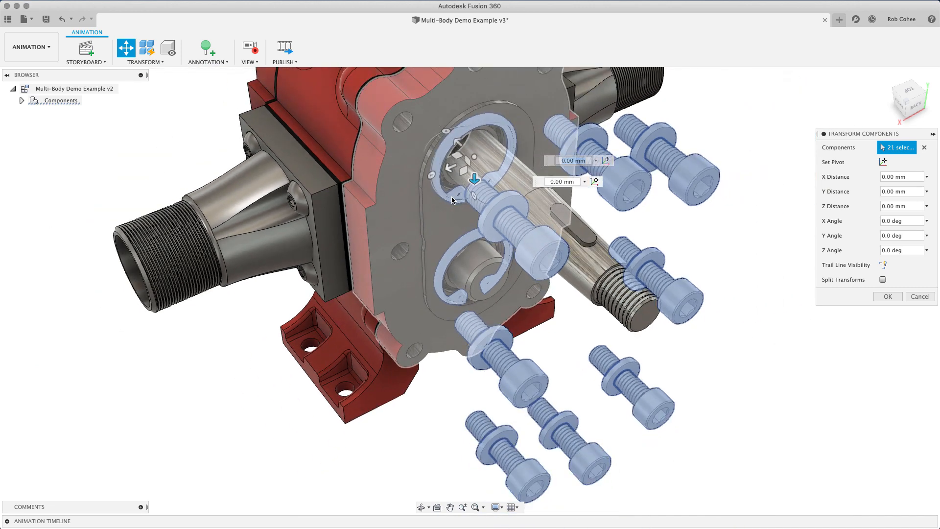
drag(474, 180, 470, 165)
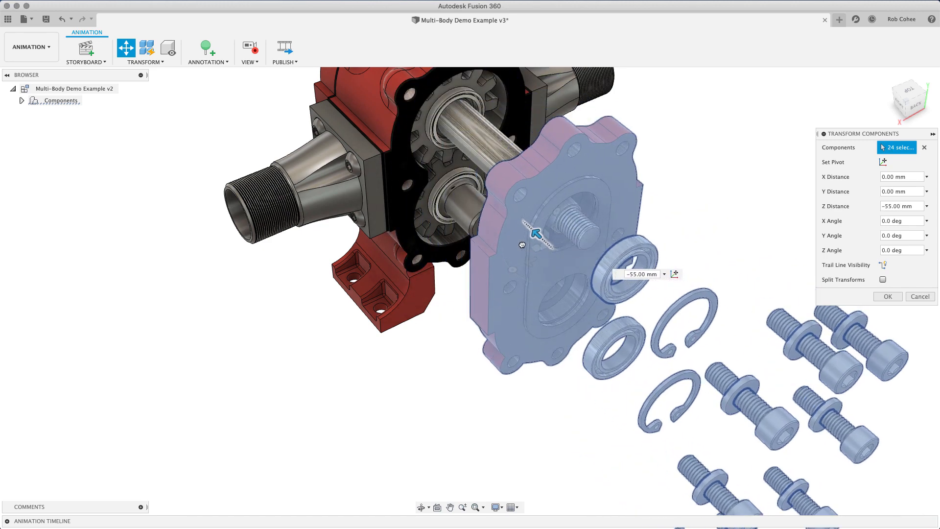
drag(535, 233, 626, 318)
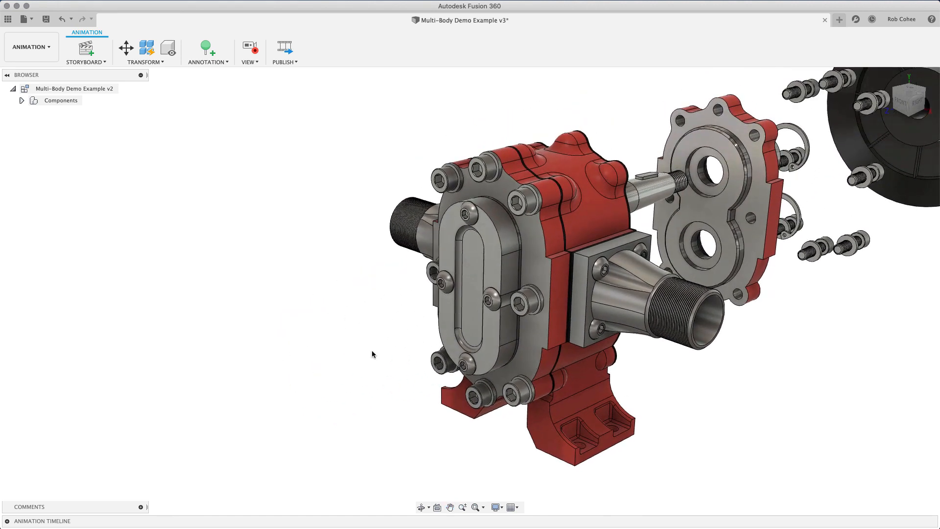
Move the front end cap, its screws, bushings and front cover bolts out, bolts to 40 mm.
click(126, 48)
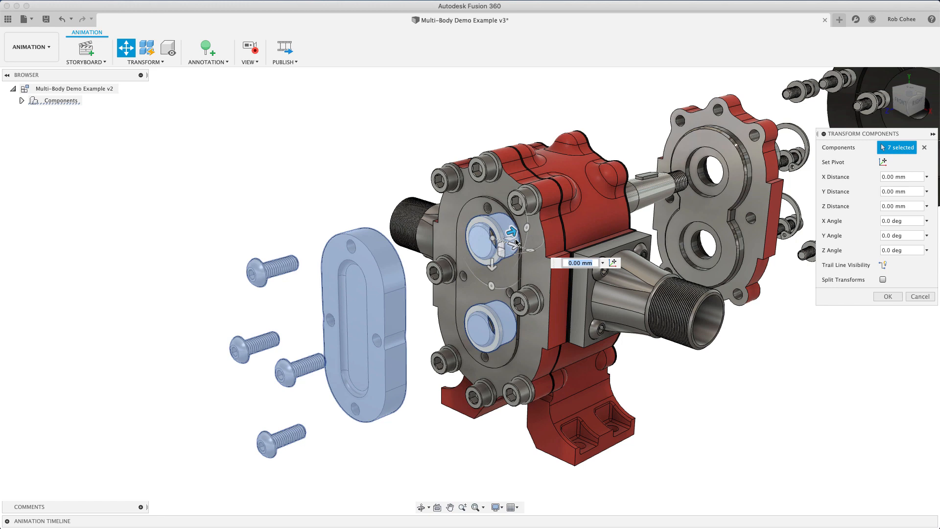
drag(511, 231, 406, 265)
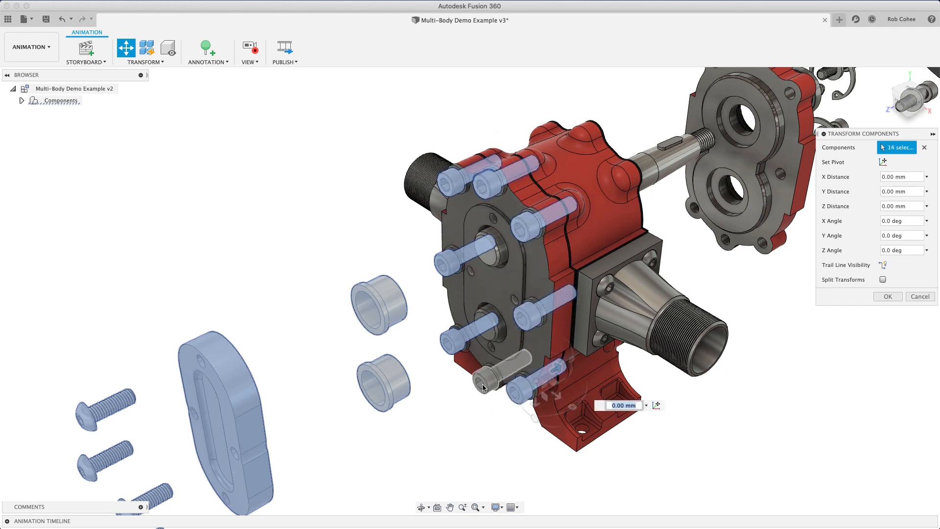
drag(483, 388, 506, 366)
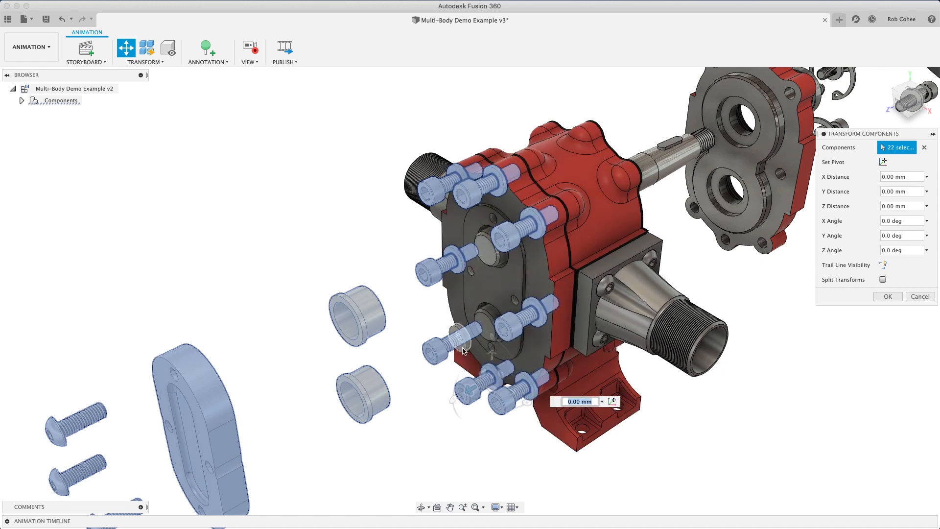
click(462, 352)
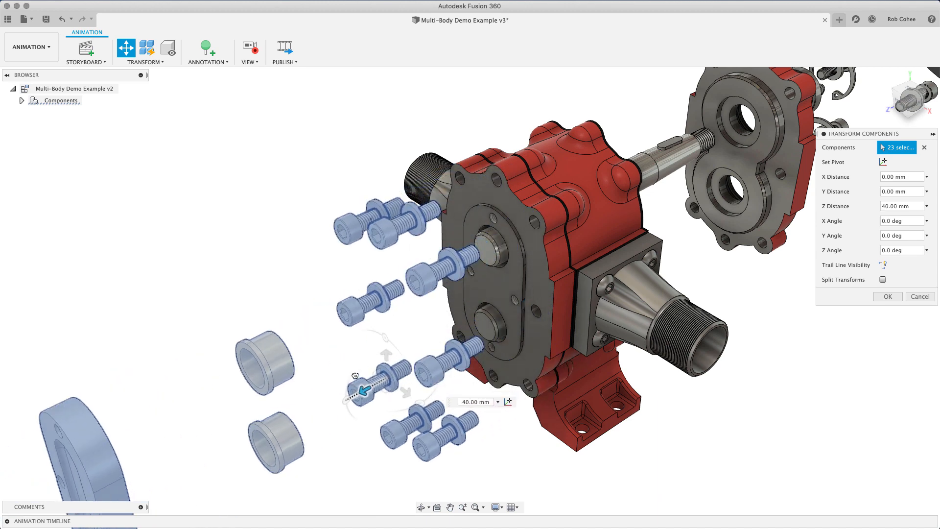
Pull the front cover plate and gasket 55 mm from the housing and confirm.
click(485, 270)
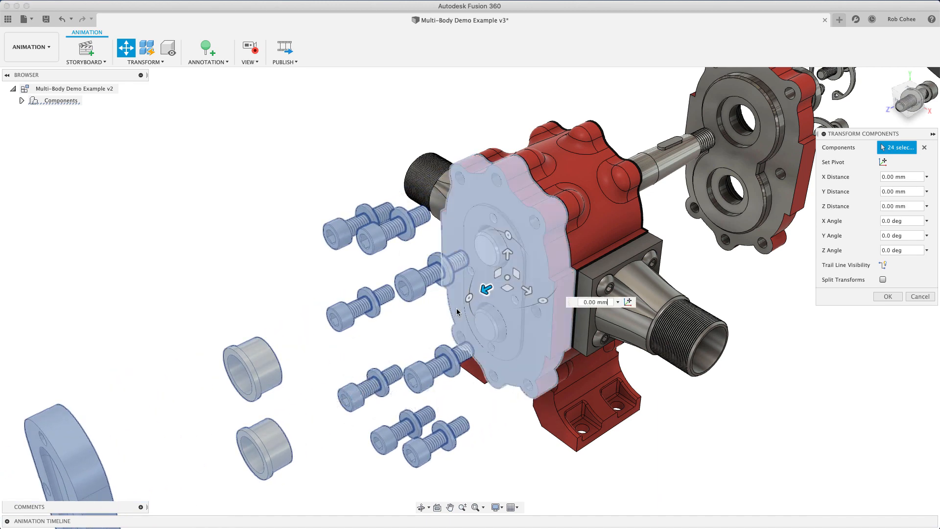
drag(486, 289, 366, 352)
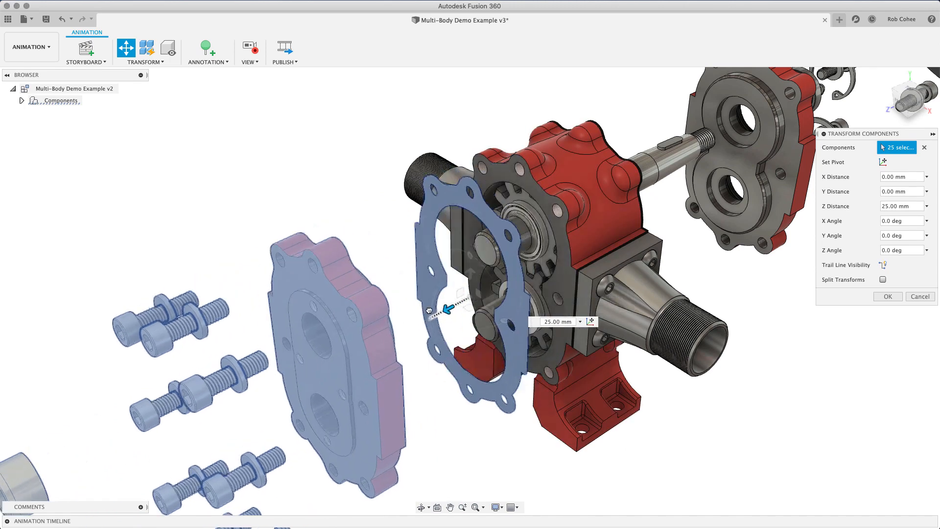
drag(447, 310, 390, 341)
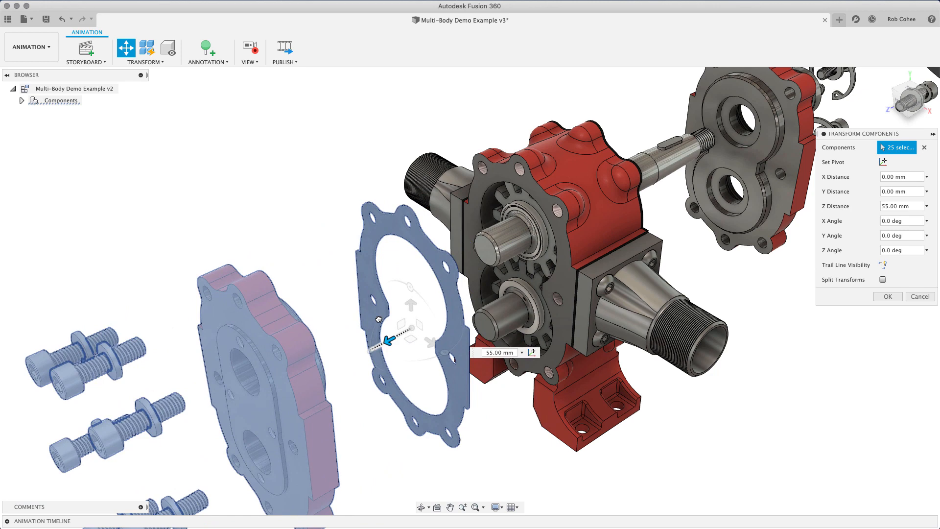
mouse_move(375, 320)
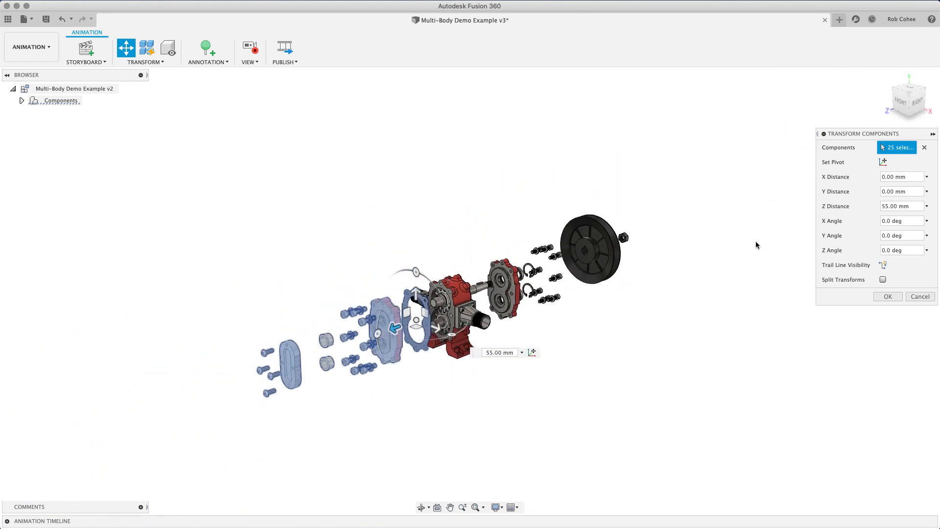
click(903, 176)
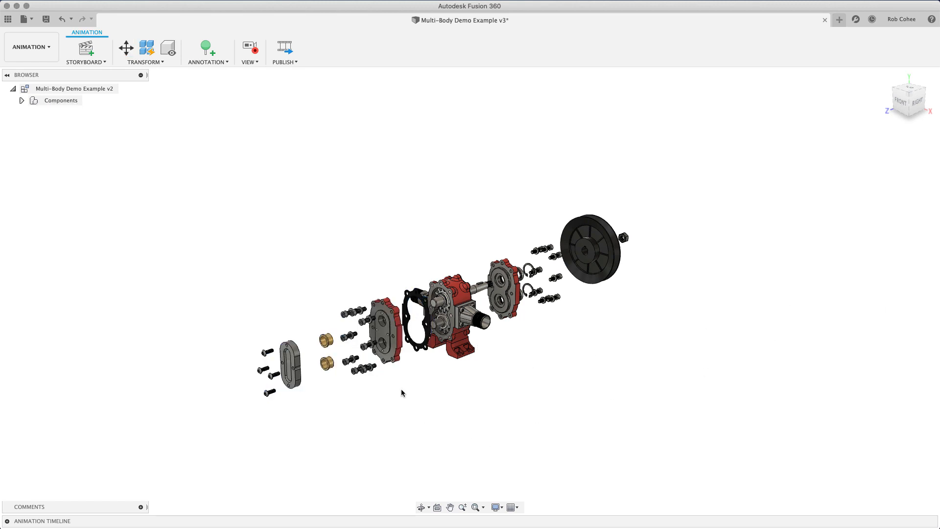
Move the water outlet and its screws outward from the pump body.
scroll(up, 3)
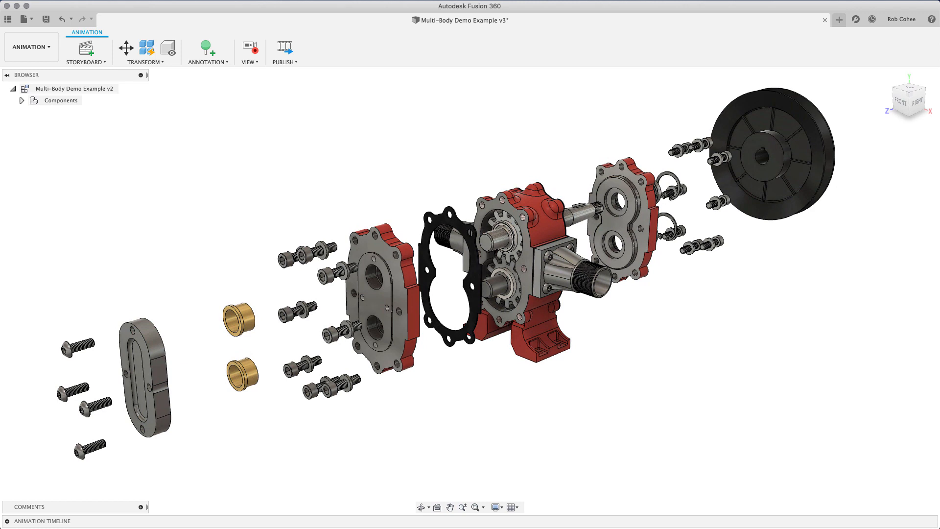
click(126, 48)
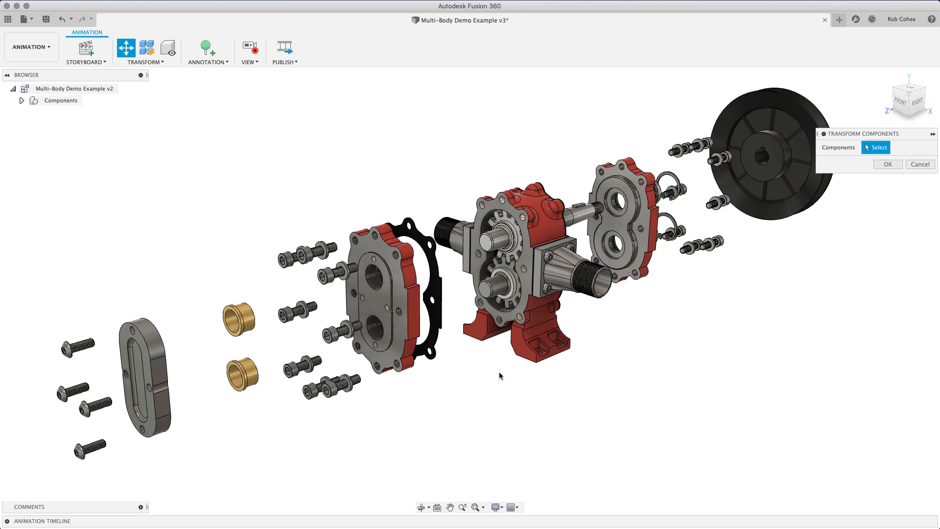
mouse_move(501, 370)
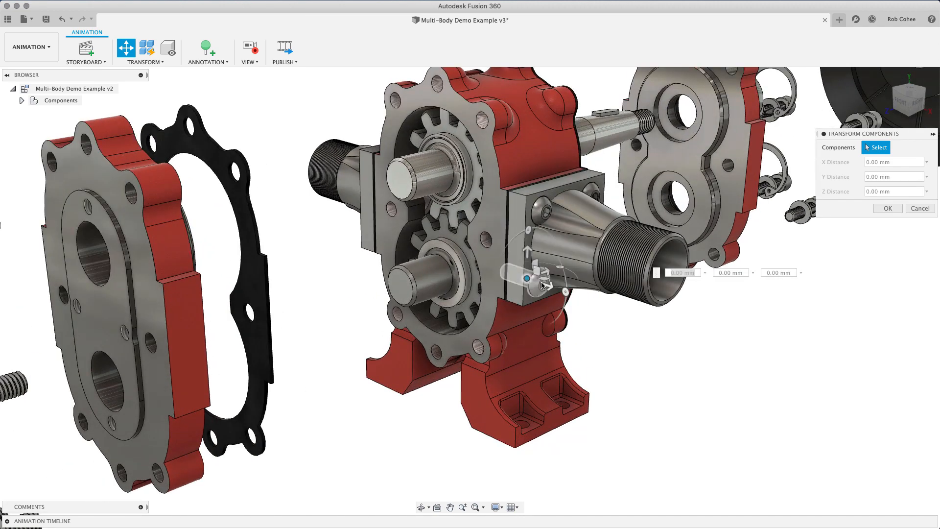
mouse_move(542, 293)
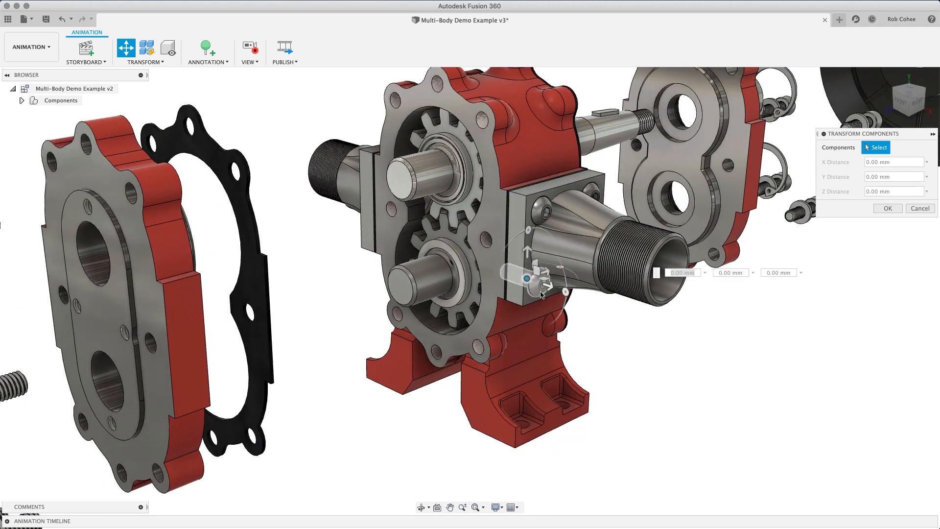
click(545, 279)
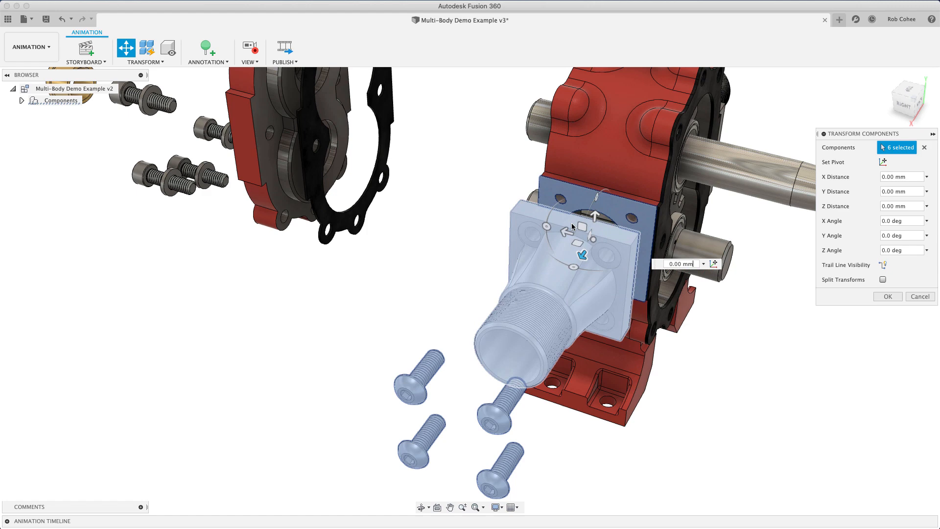
drag(581, 254, 532, 321)
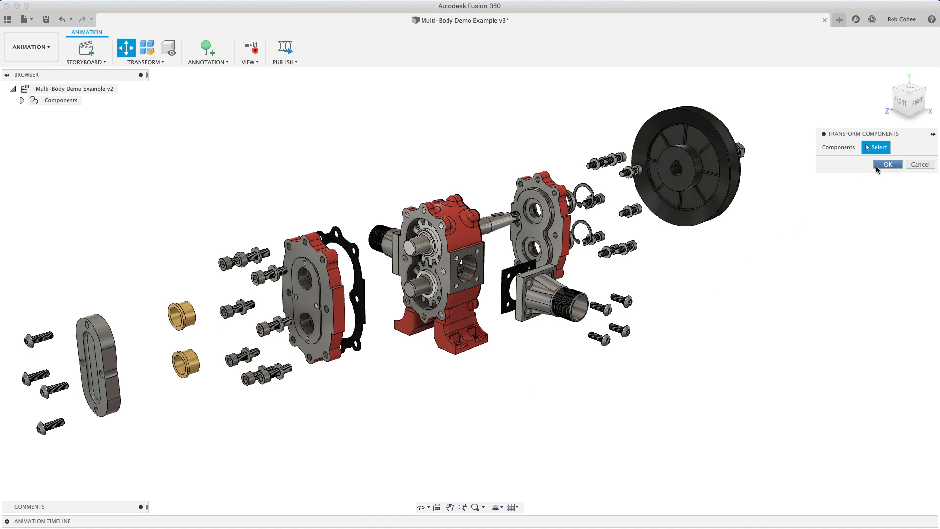
Confirm the Transform Components move and deselect on empty canvas.
click(888, 164)
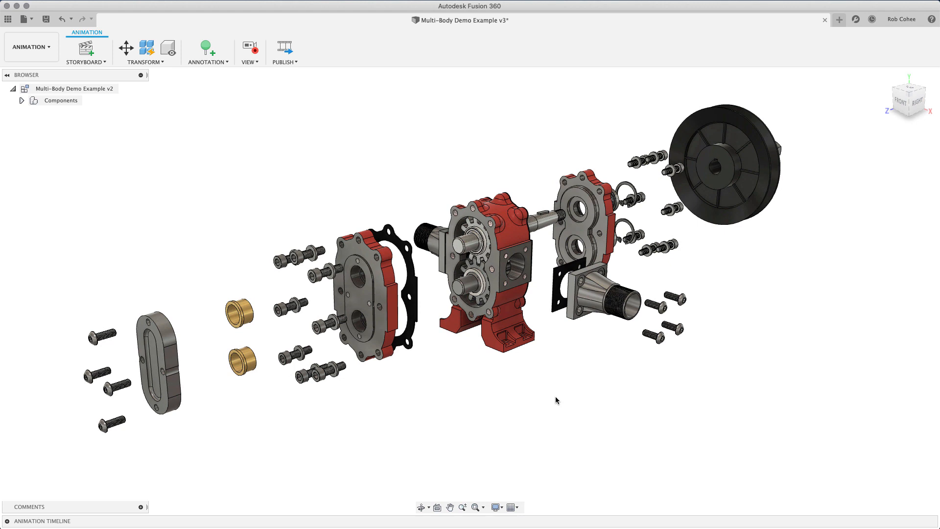
click(162, 366)
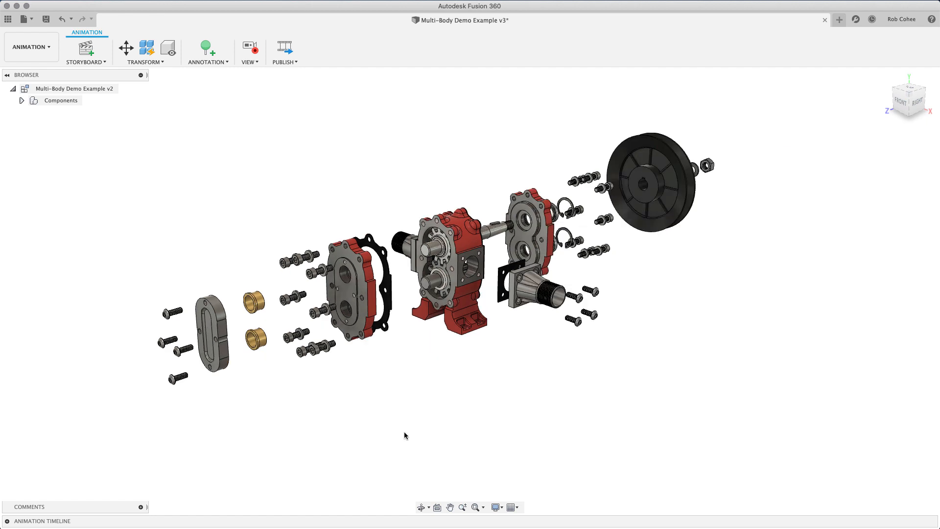
mouse_move(46, 18)
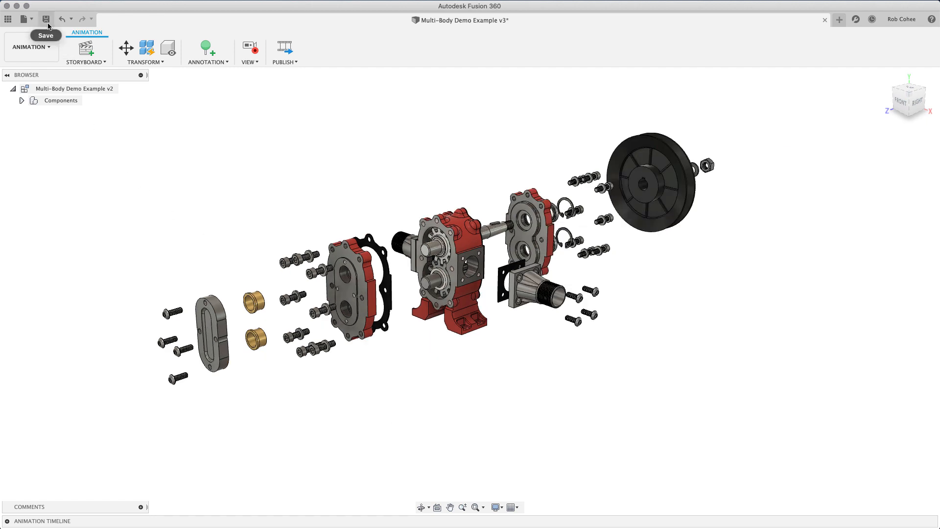
Save the exploded pump design as a new version.
click(46, 19)
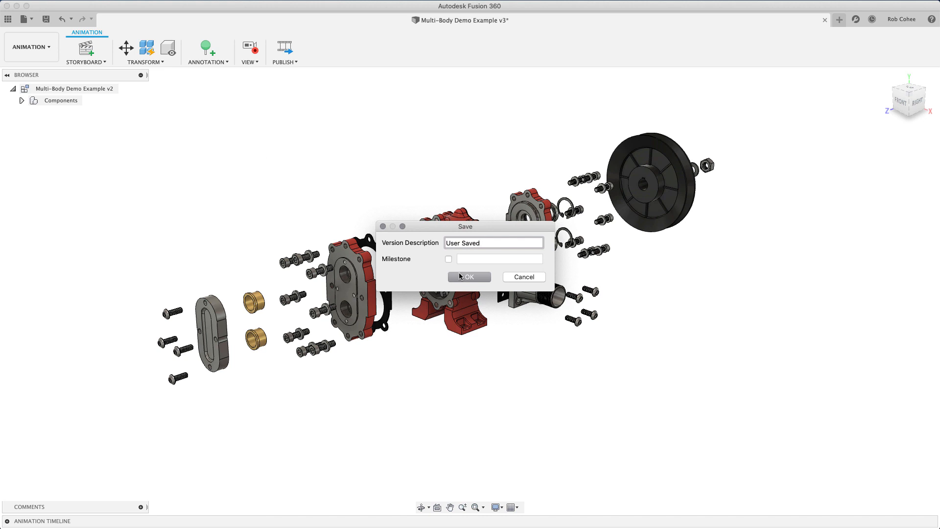
click(470, 276)
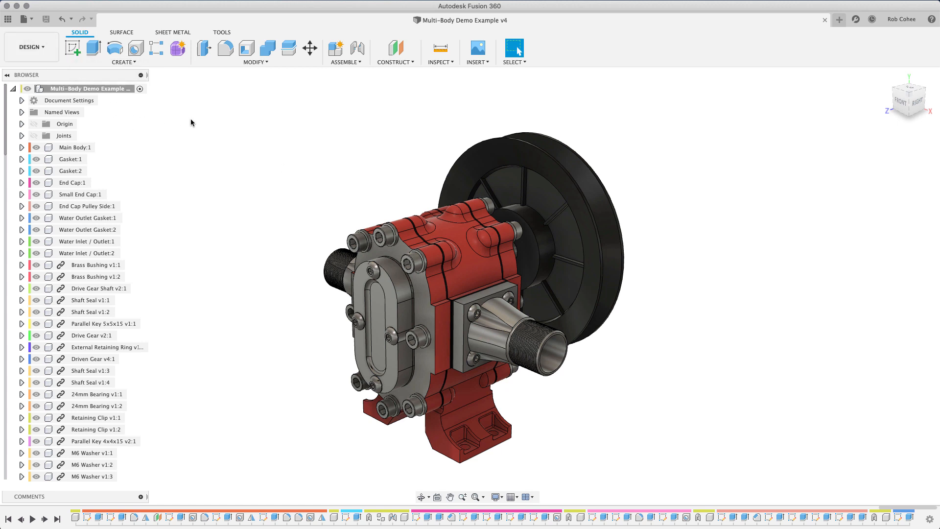
mouse_move(37, 23)
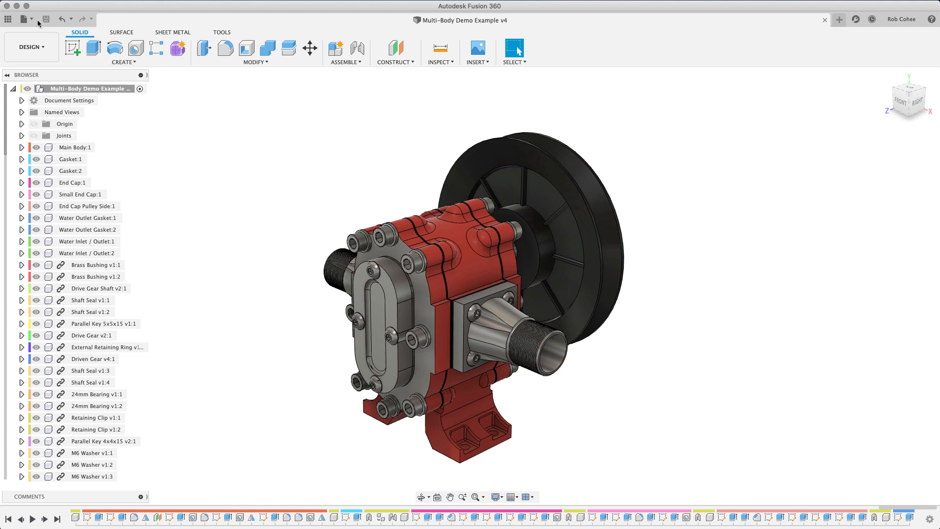
Start a drawing from Storyboard1, checking mm units and choosing the A3 sheet size.
click(24, 19)
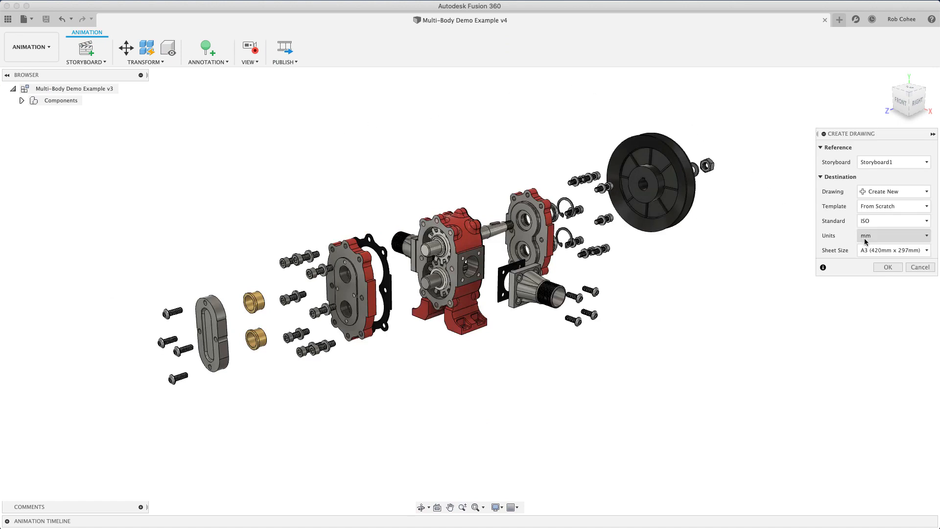
click(894, 251)
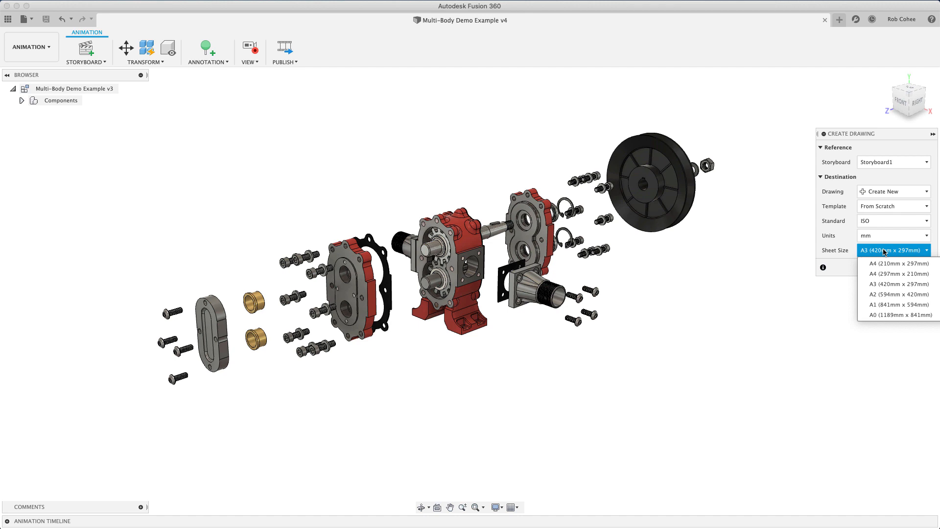
click(899, 305)
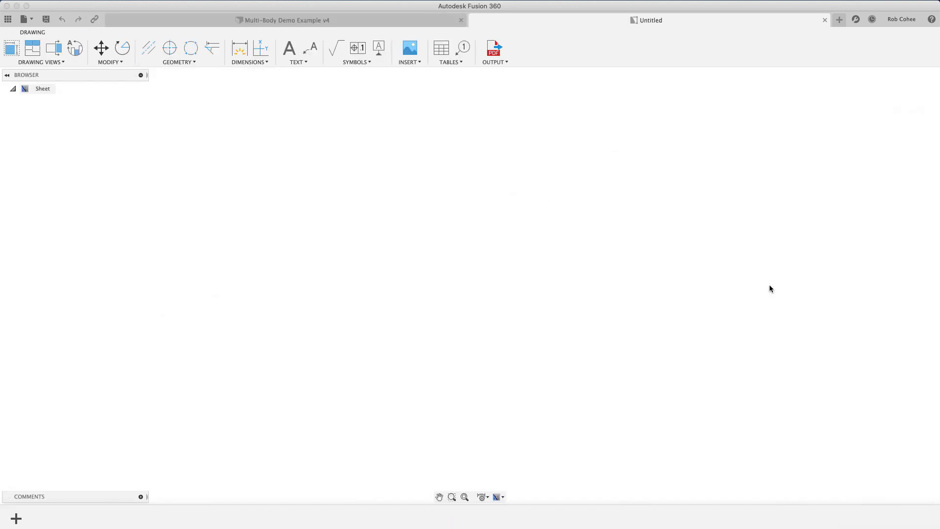
Place the exploded view at 1:1 scale with a visible-edges line-art style.
click(16, 519)
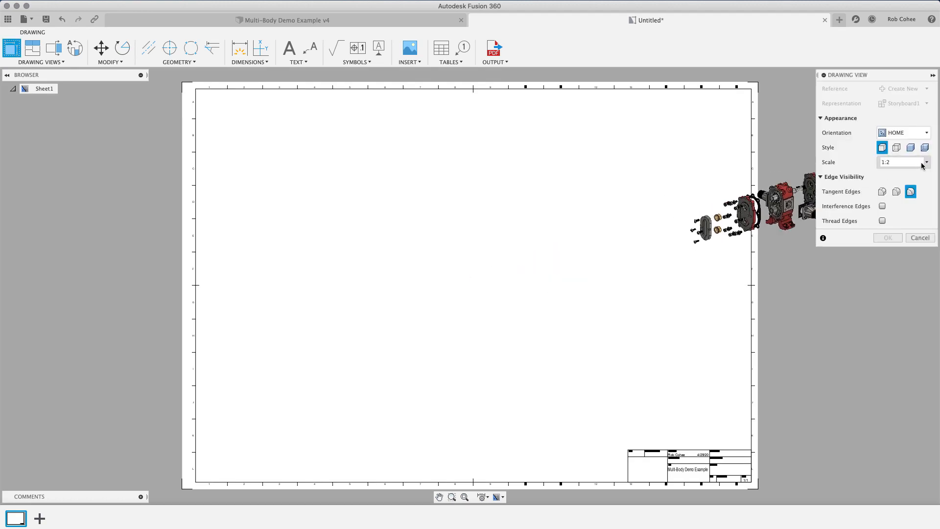
click(927, 163)
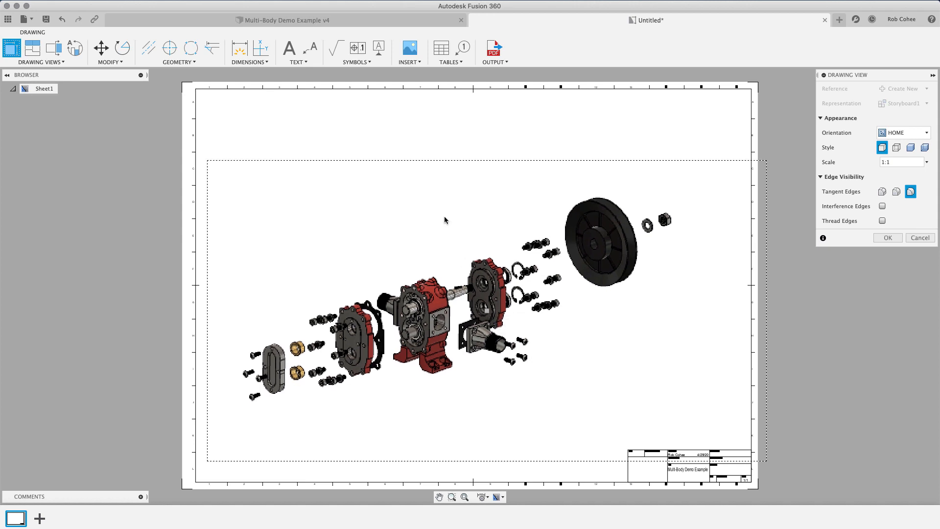
click(910, 148)
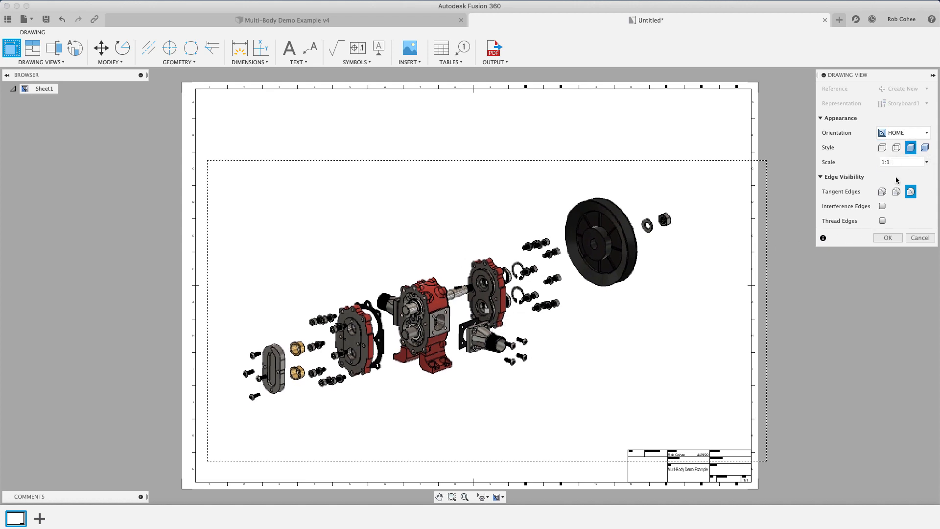
click(889, 237)
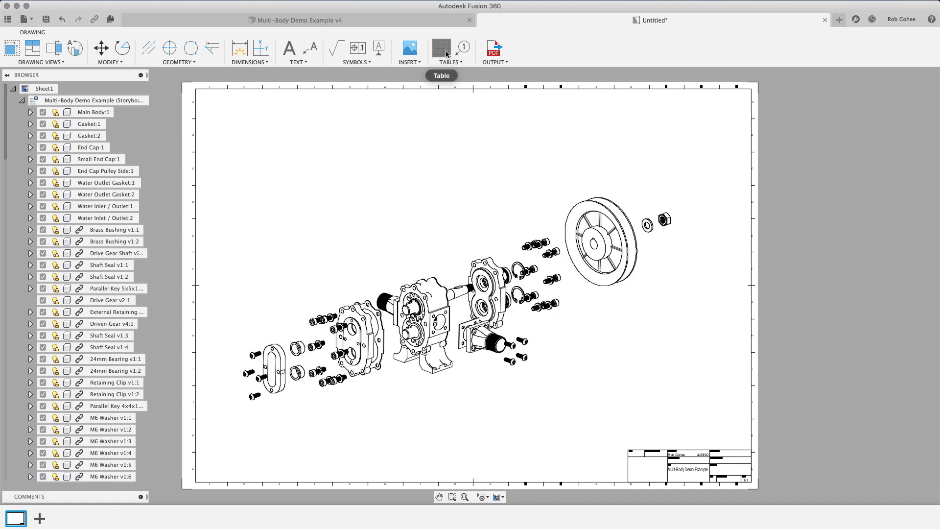
Insert a parts list table with auto balloons for the exploded view, then deselect it.
click(441, 48)
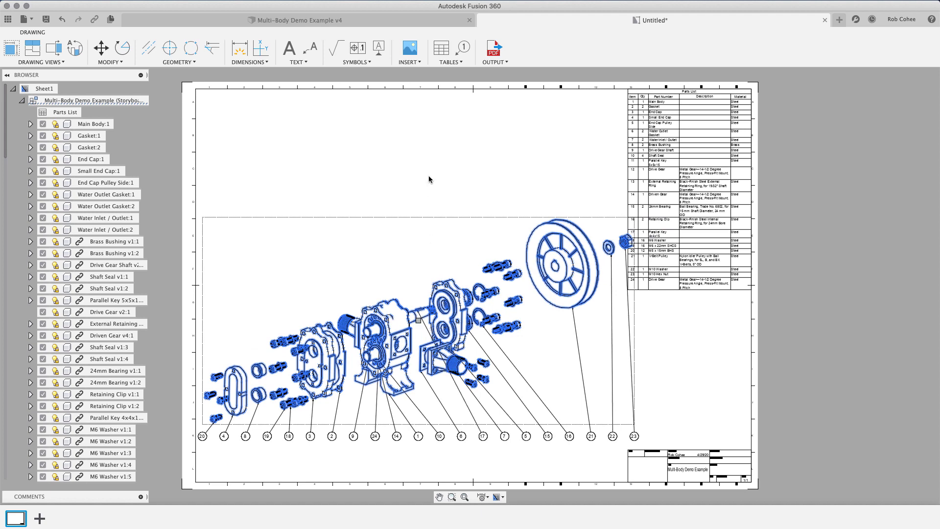
click(428, 171)
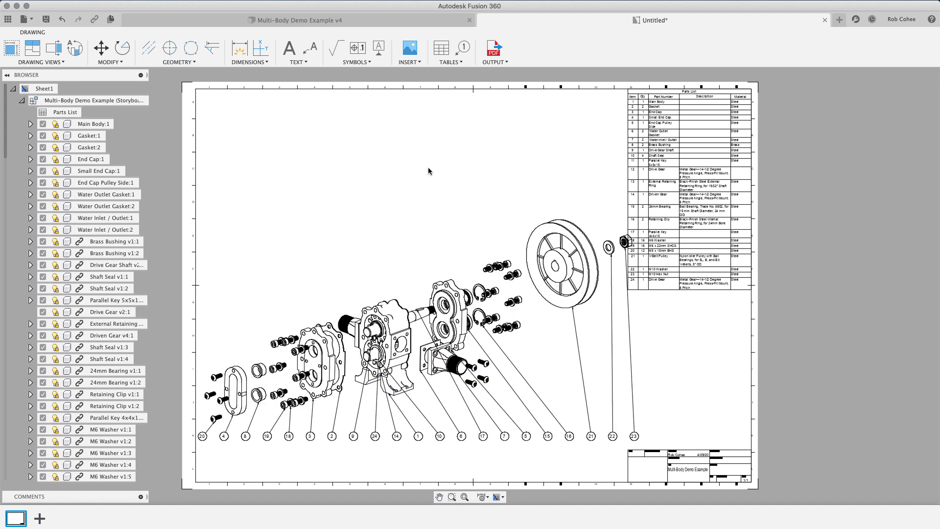
mouse_move(475, 144)
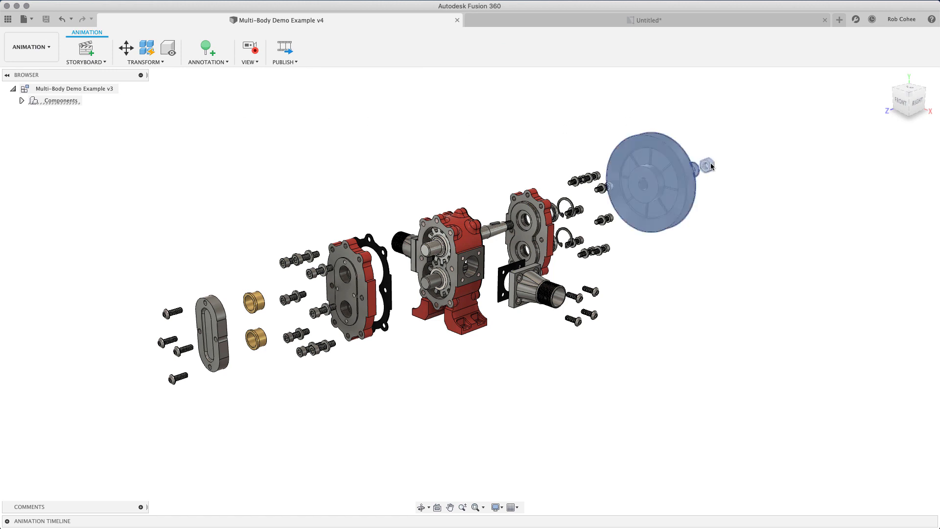
Save the pump design as a new version 5.
click(126, 48)
text(User Saved)
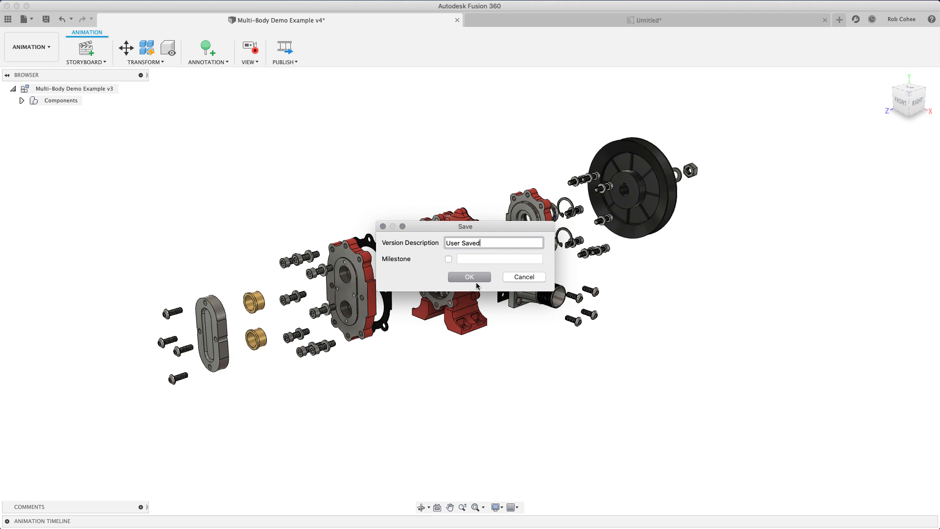
click(469, 276)
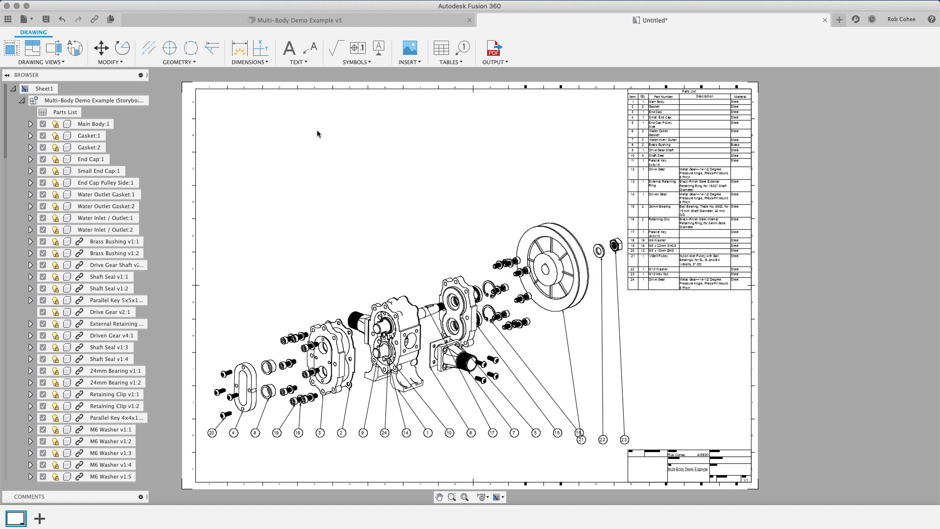
mouse_move(326, 132)
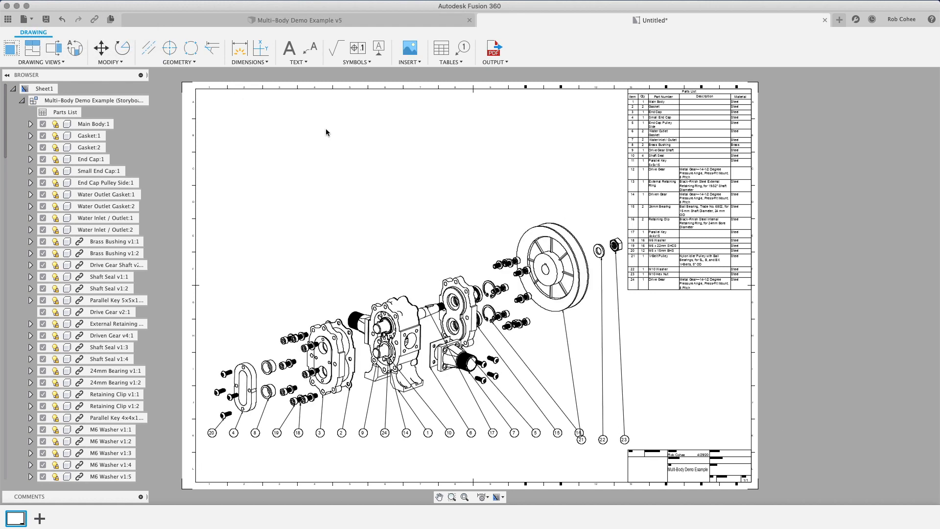
mouse_move(222, 70)
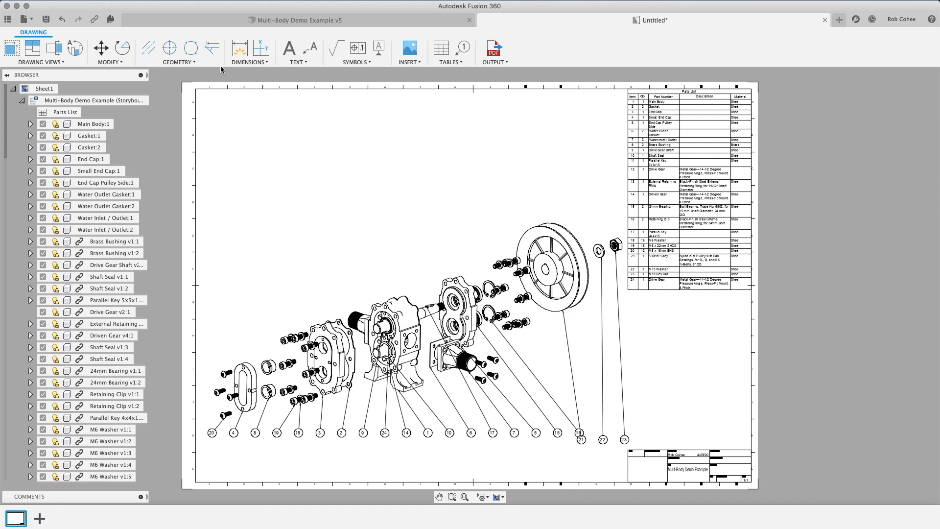
mouse_move(273, 126)
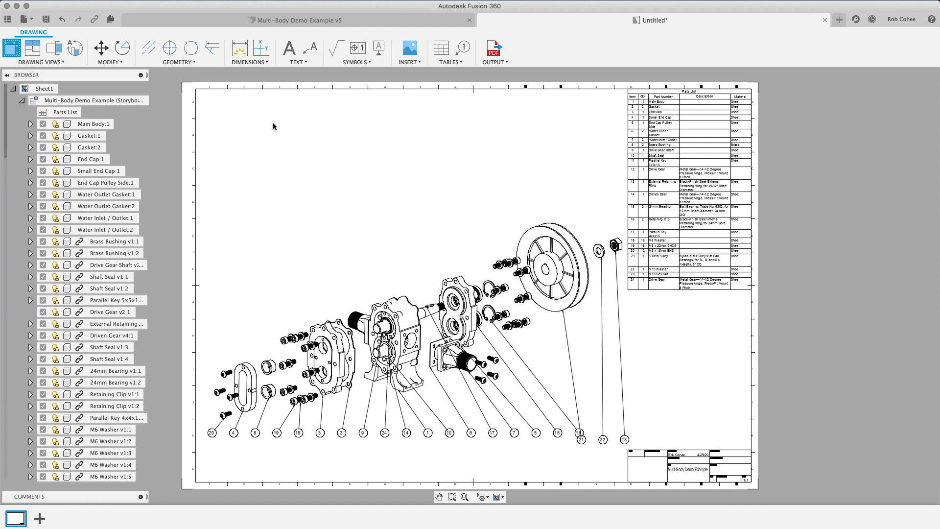
Place a shaded 1:1 Home-orientation base view of the assembled pump at the sheet's upper left.
click(11, 48)
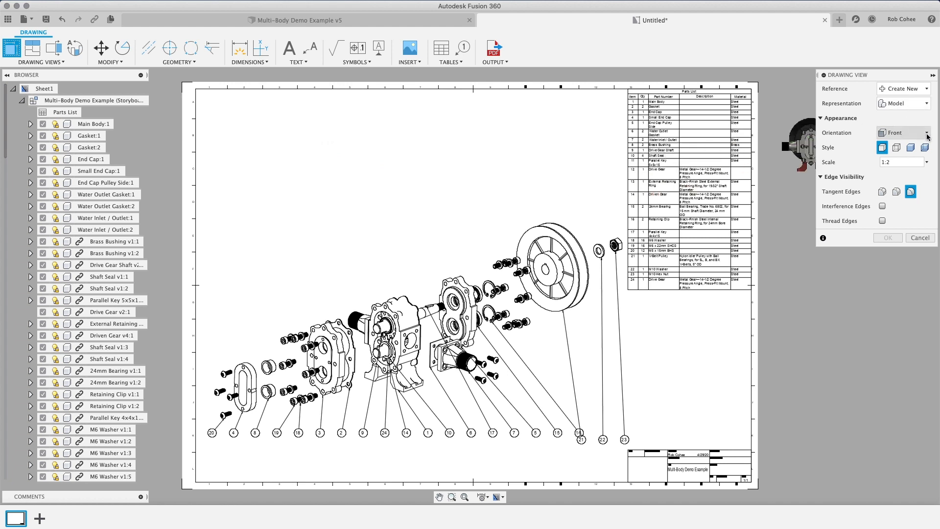
click(925, 133)
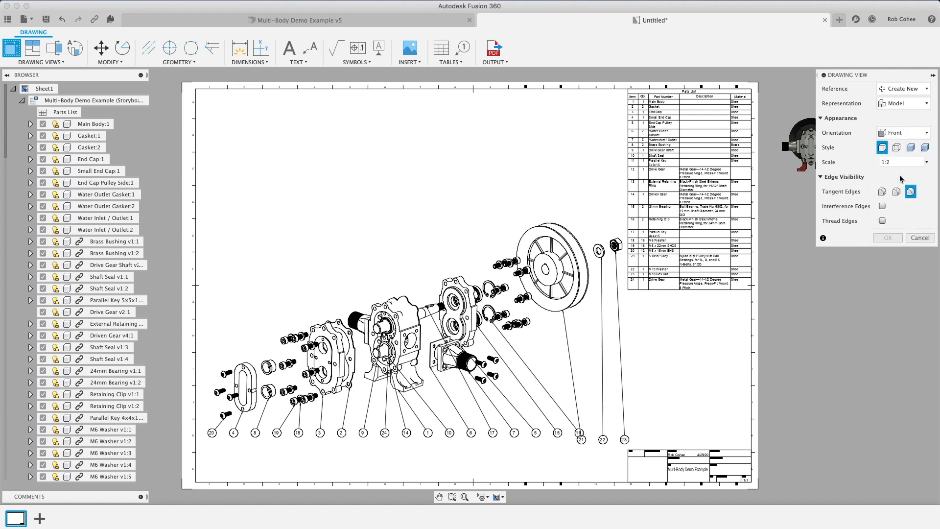
click(926, 162)
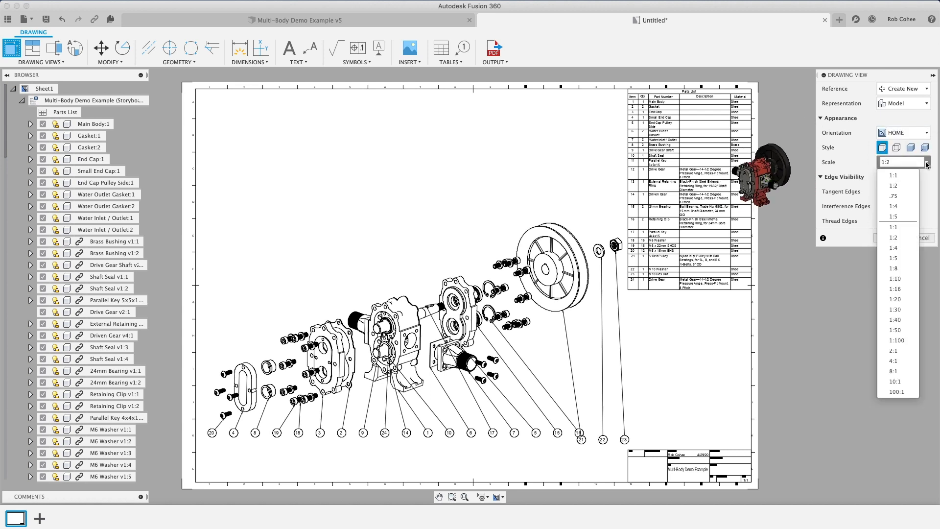
click(894, 227)
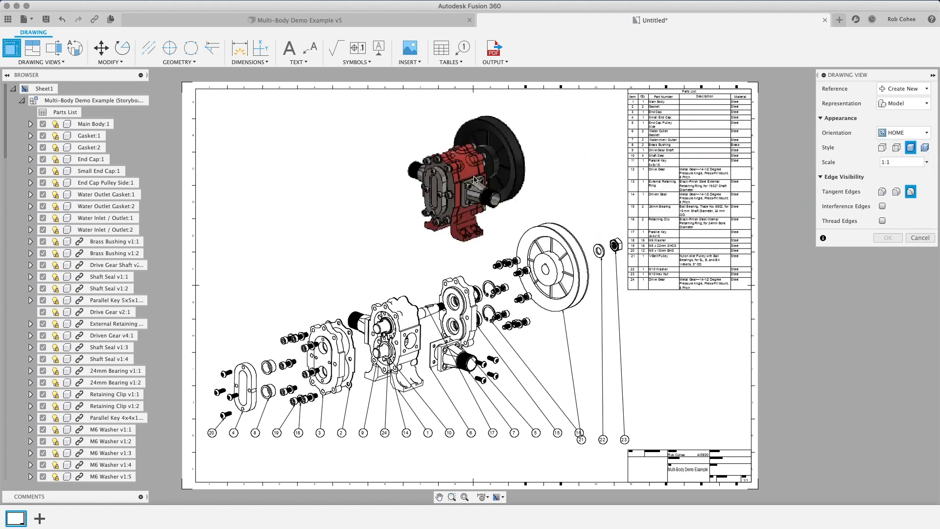
drag(470, 177, 297, 174)
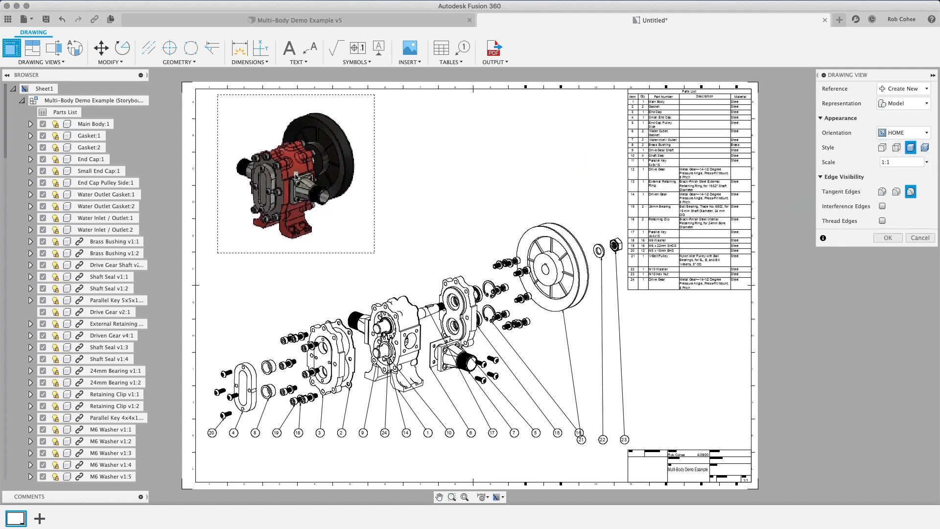